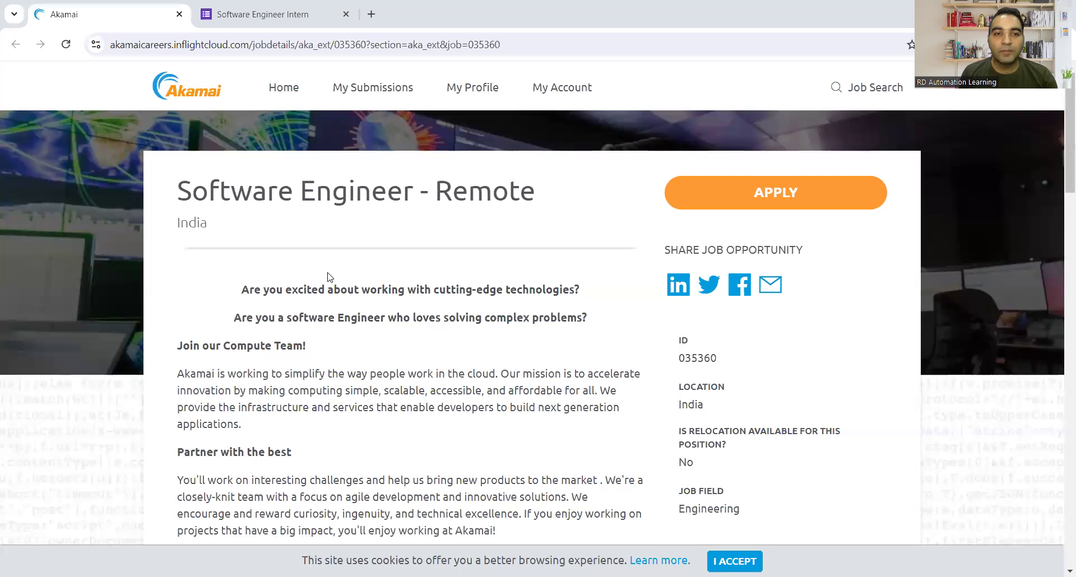
mouse_move(400, 274)
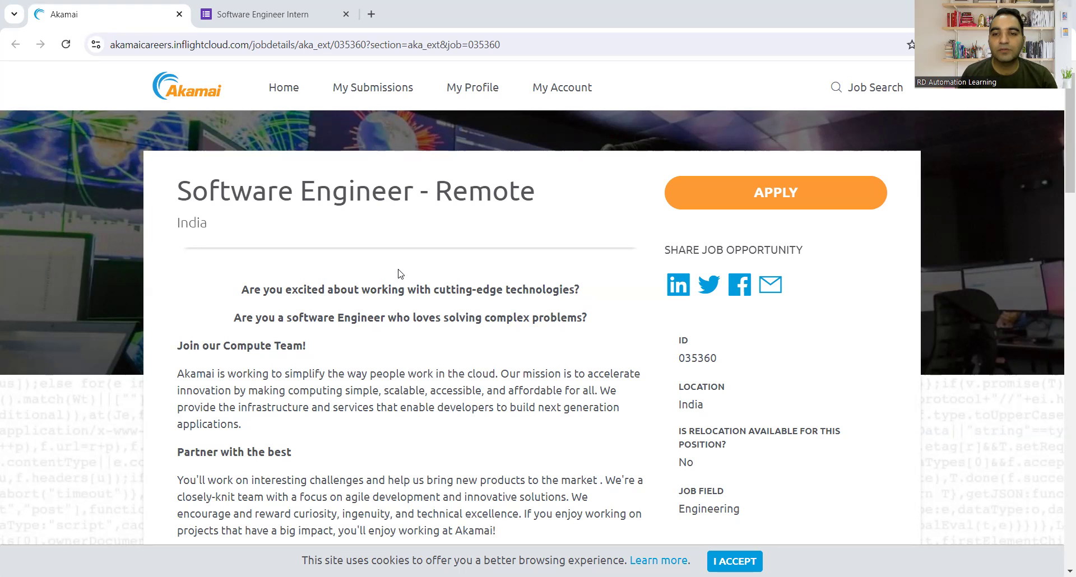
- Scroll the Akamai posting and highlight the Django and FastAPI framework requirement
scroll(down, 3)
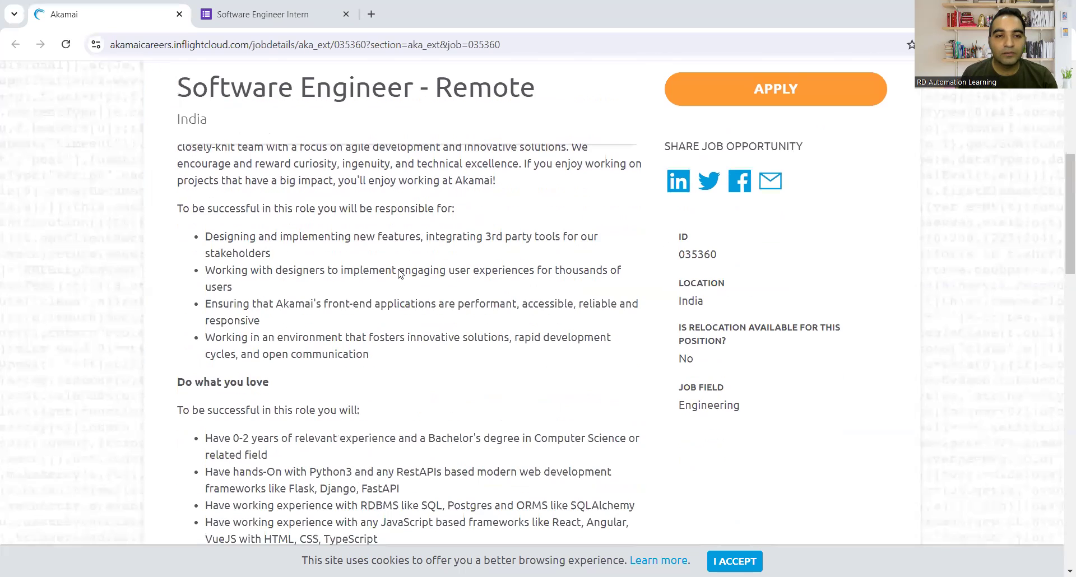
scroll(down, 3)
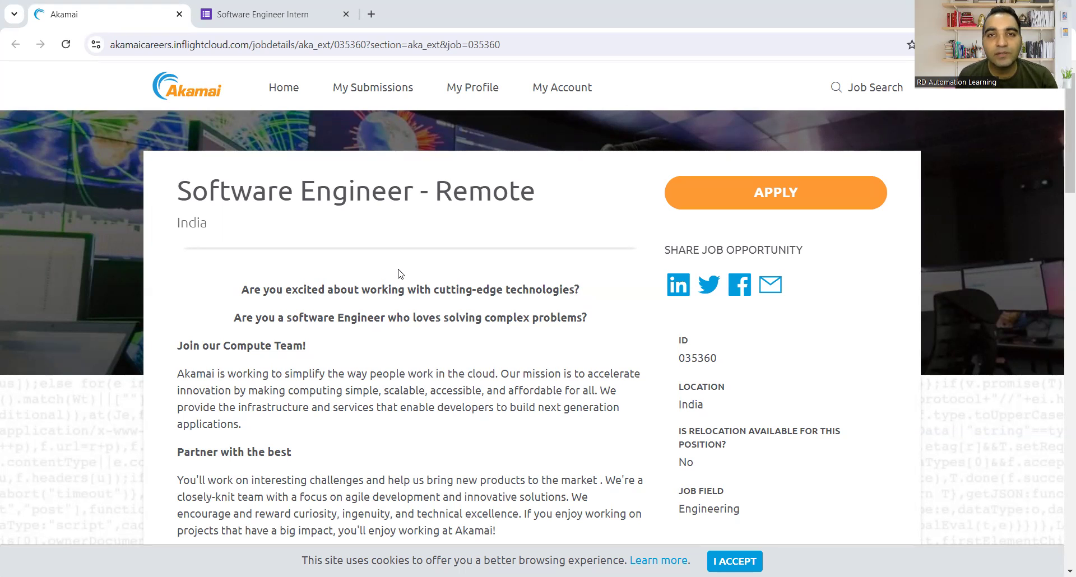
scroll(down, 3)
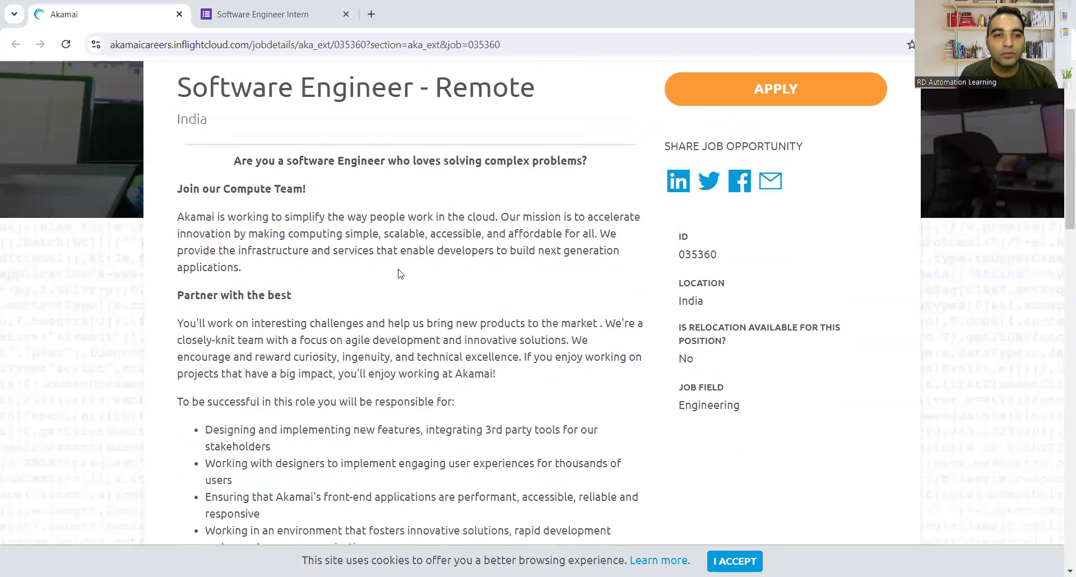
scroll(down, 3)
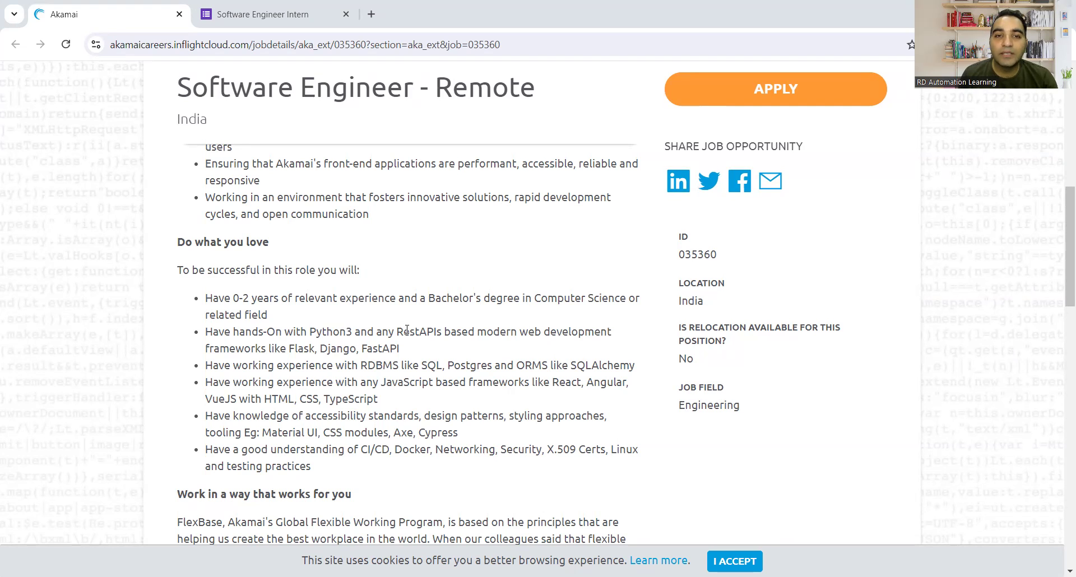
drag(313, 348, 400, 348)
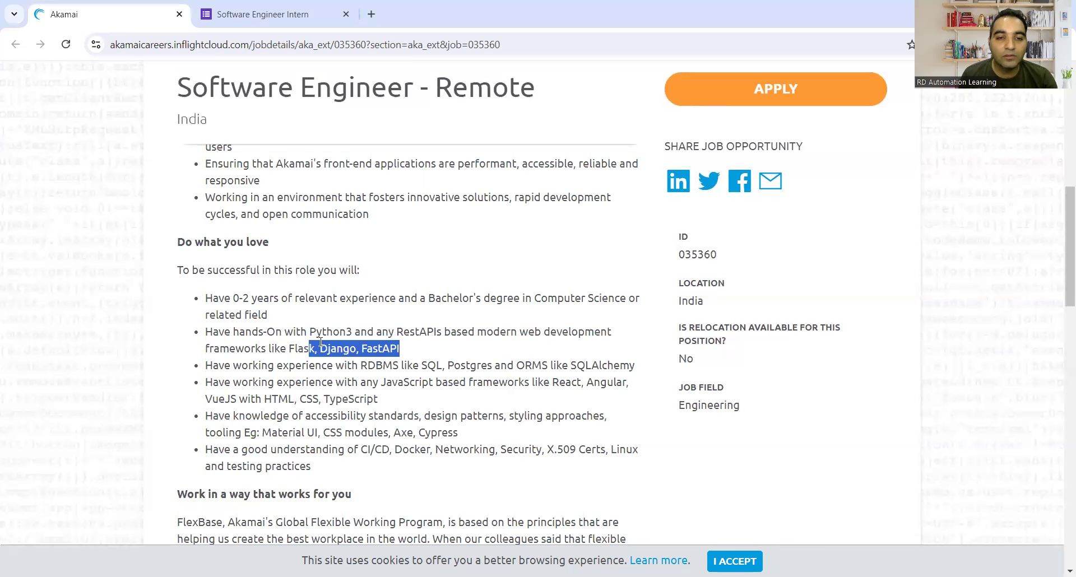
- Scroll through the benefits and switch to the Software Engineer Intern application tab
scroll(down, 3)
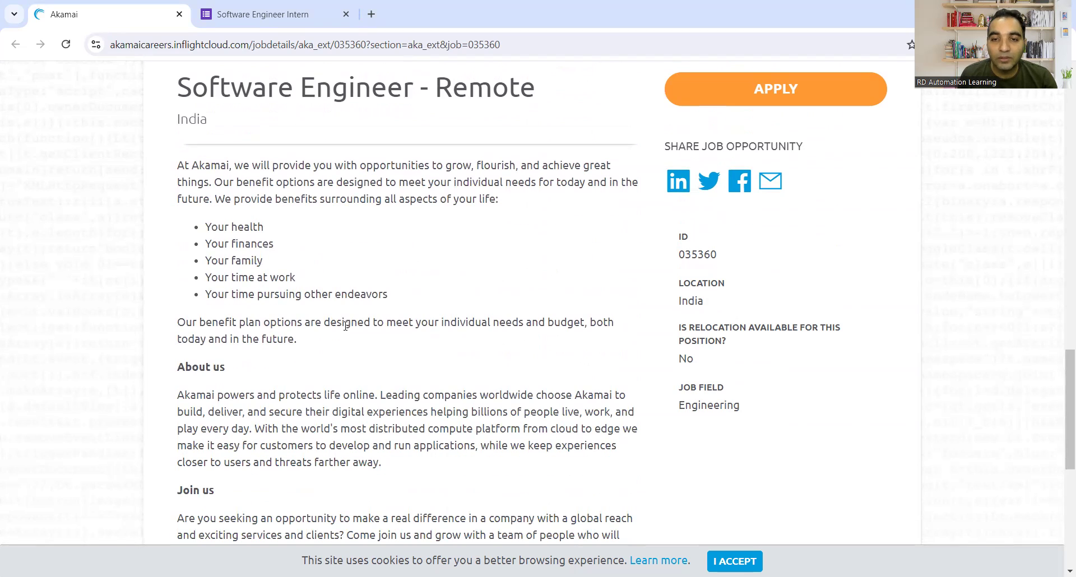
scroll(down, 3)
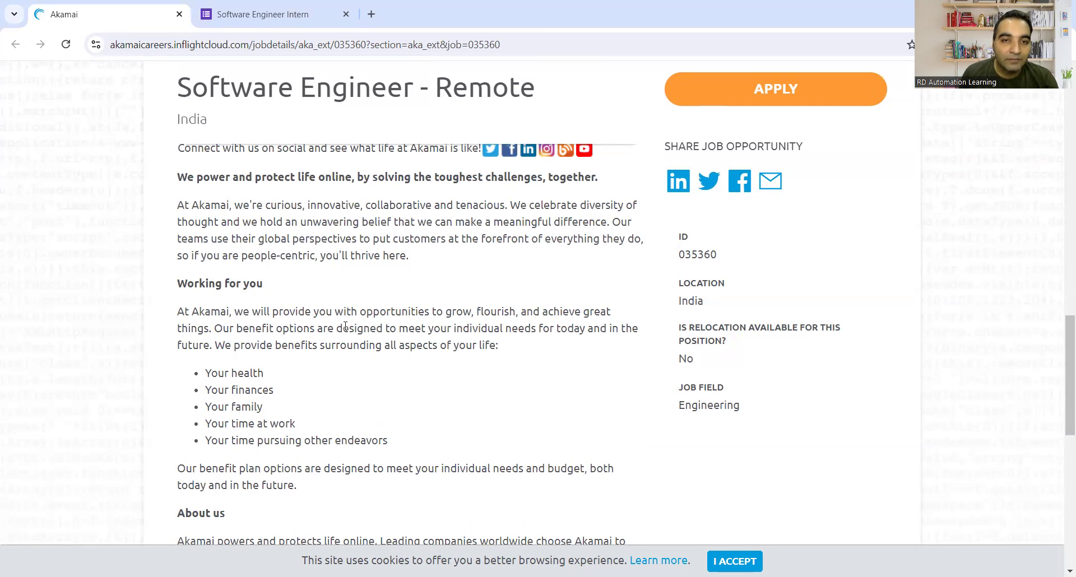
scroll(down, 3)
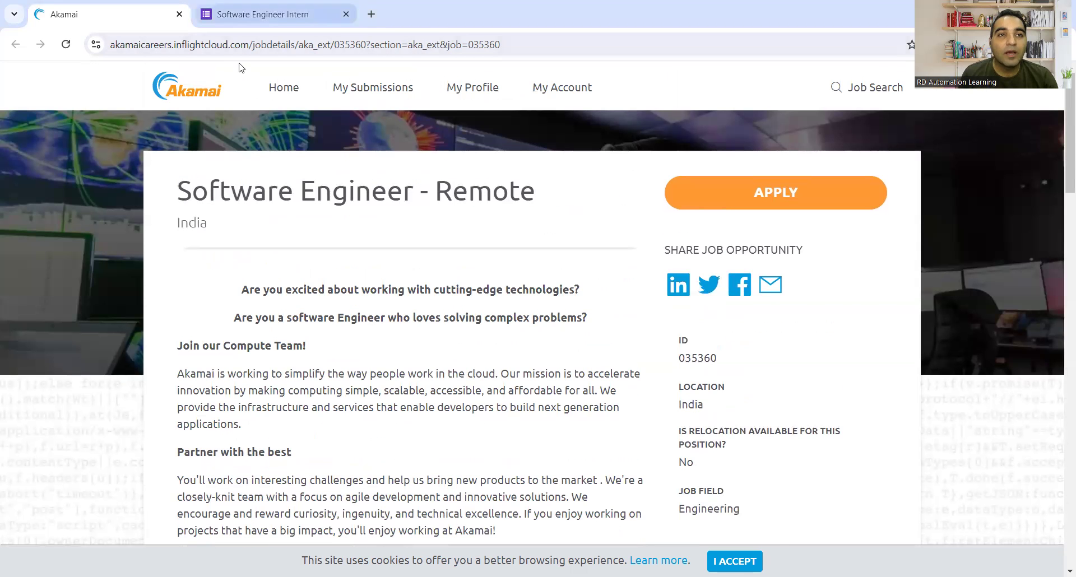
click(268, 13)
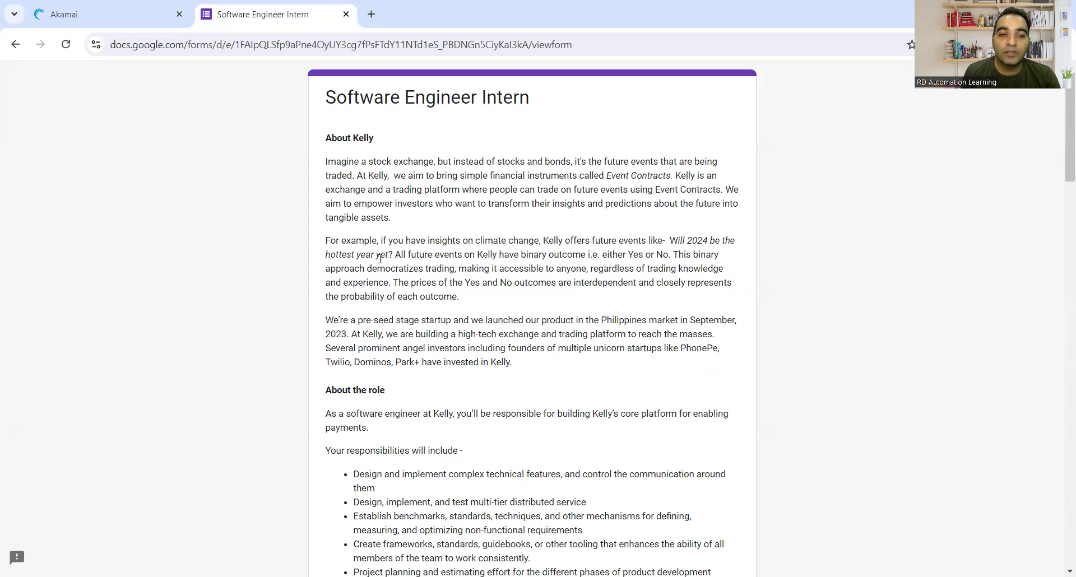
scroll(down, 3)
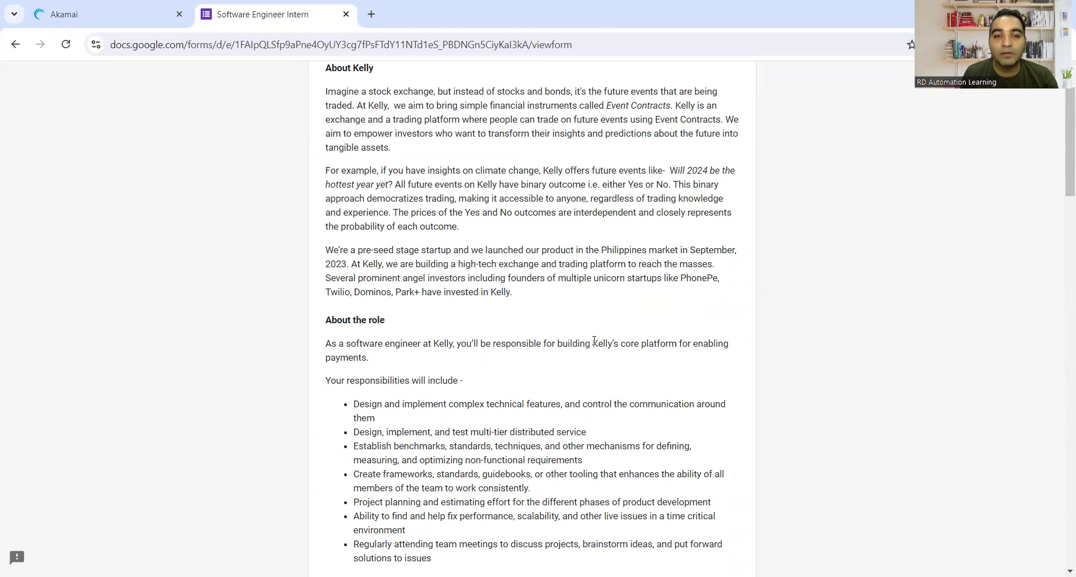
scroll(down, 3)
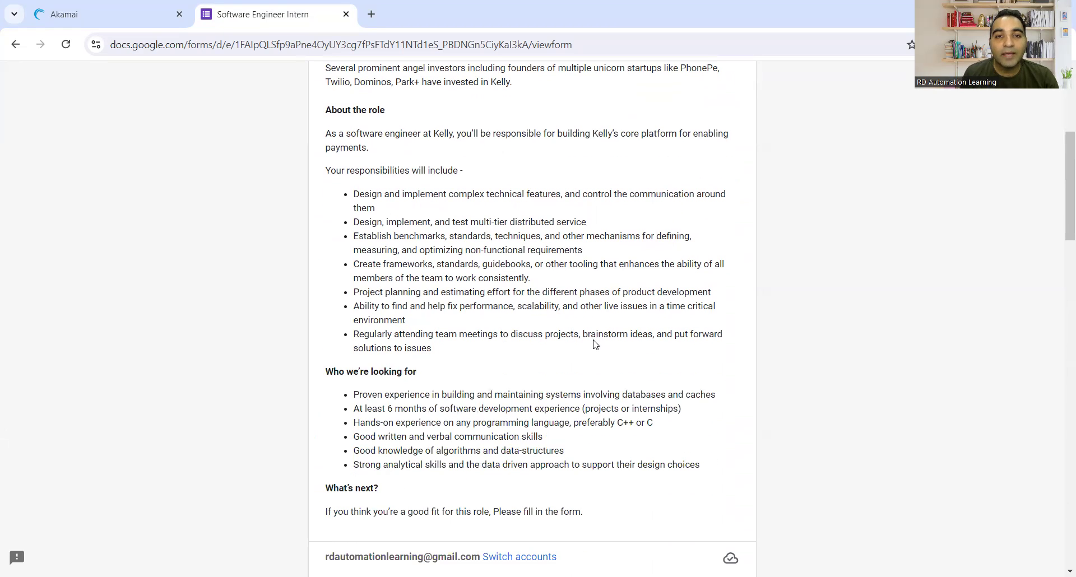
scroll(down, 3)
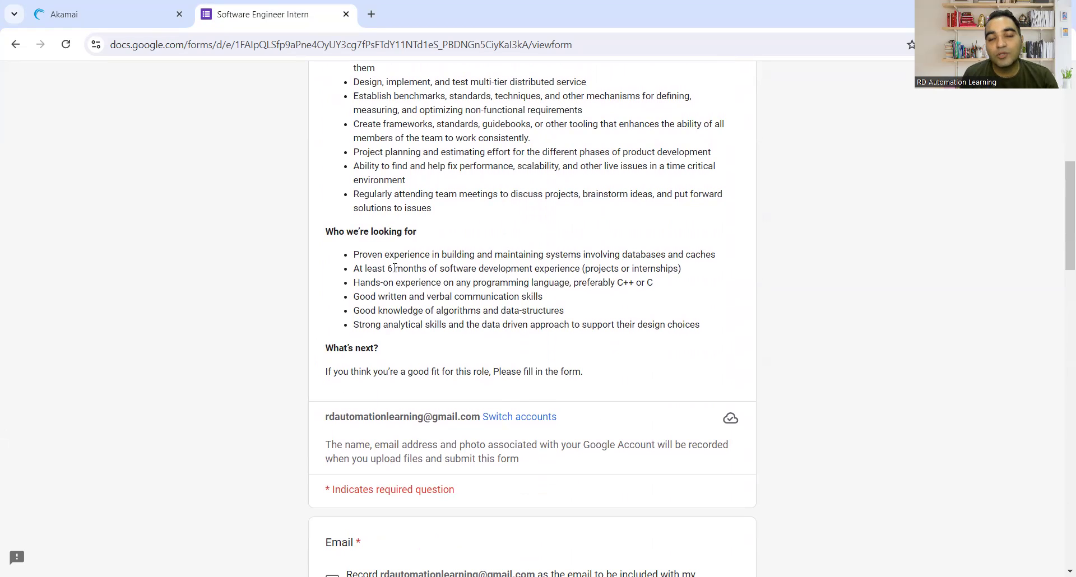
scroll(up, 3)
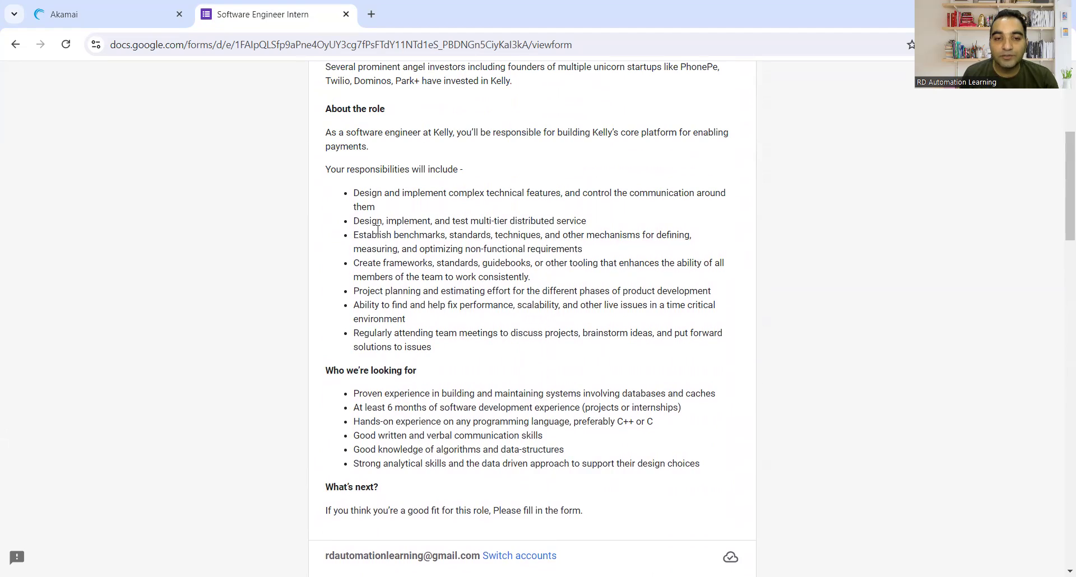
scroll(down, 3)
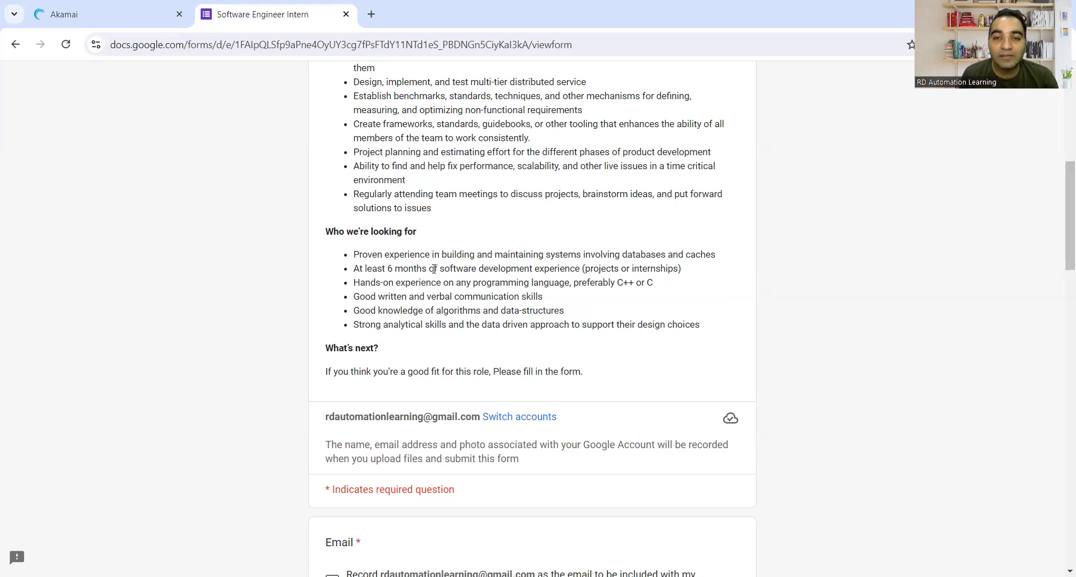
mouse_move(550, 304)
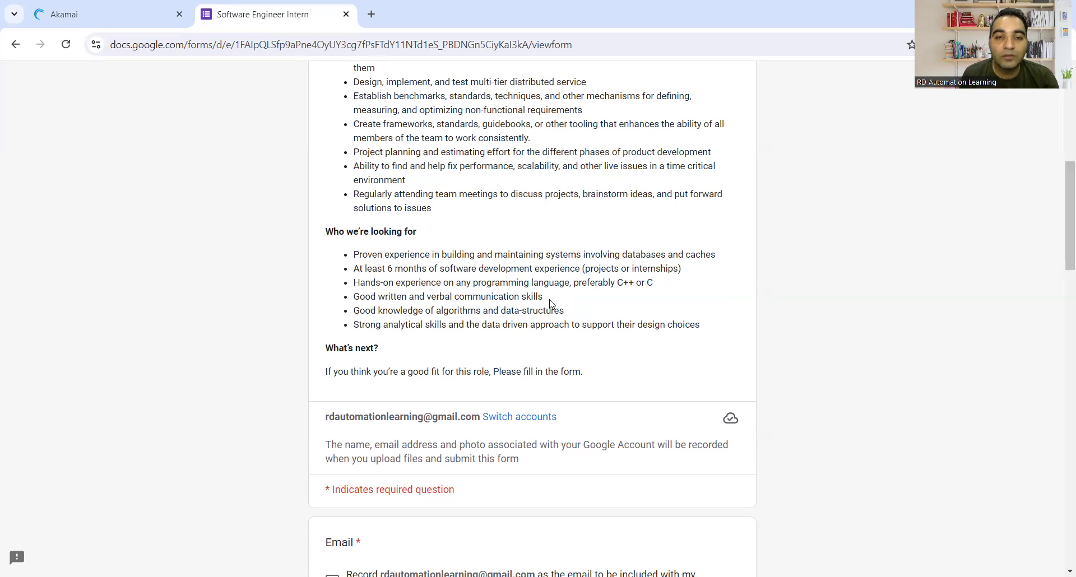
mouse_move(449, 329)
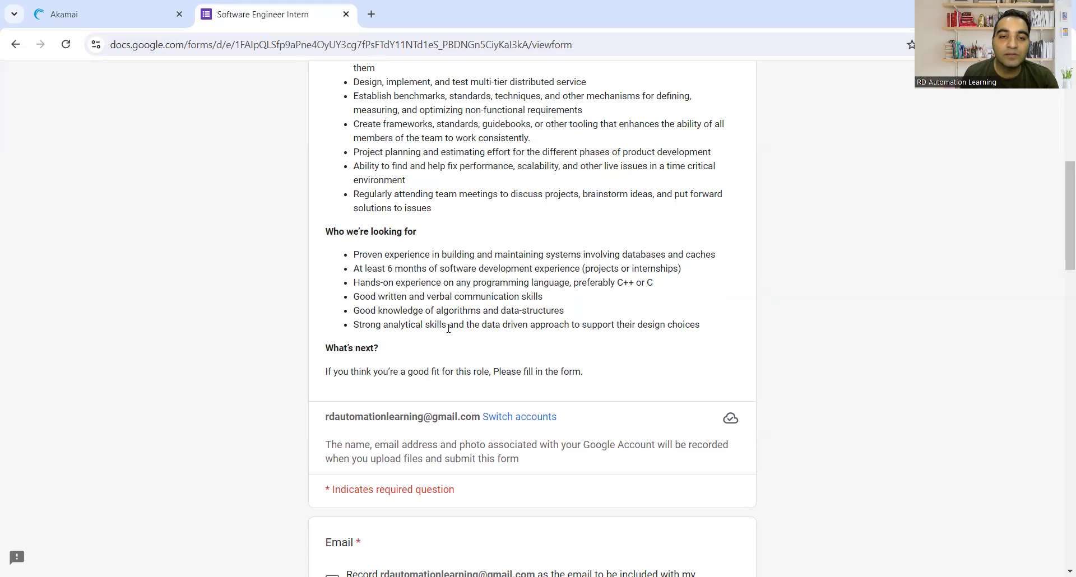
drag(389, 310, 554, 310)
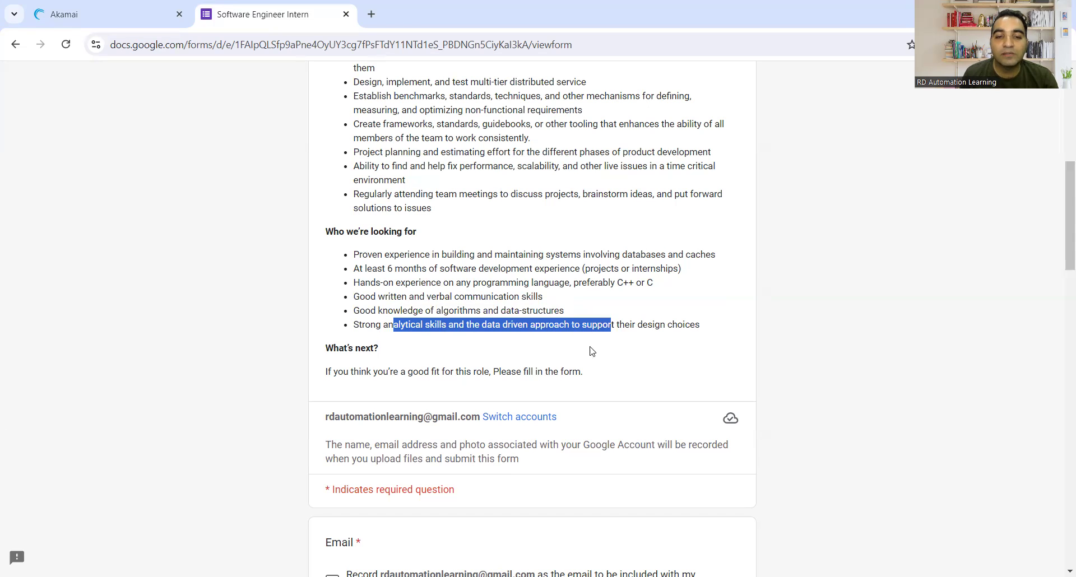
- Scroll the intern form's questions down to the resume upload, then return to the Akamai tab
scroll(down, 3)
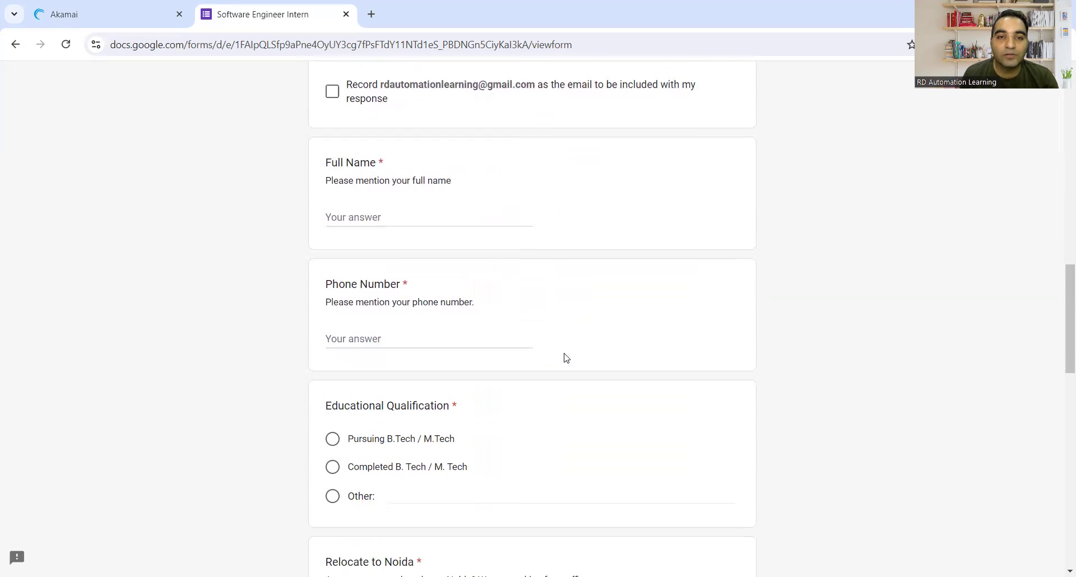
scroll(down, 3)
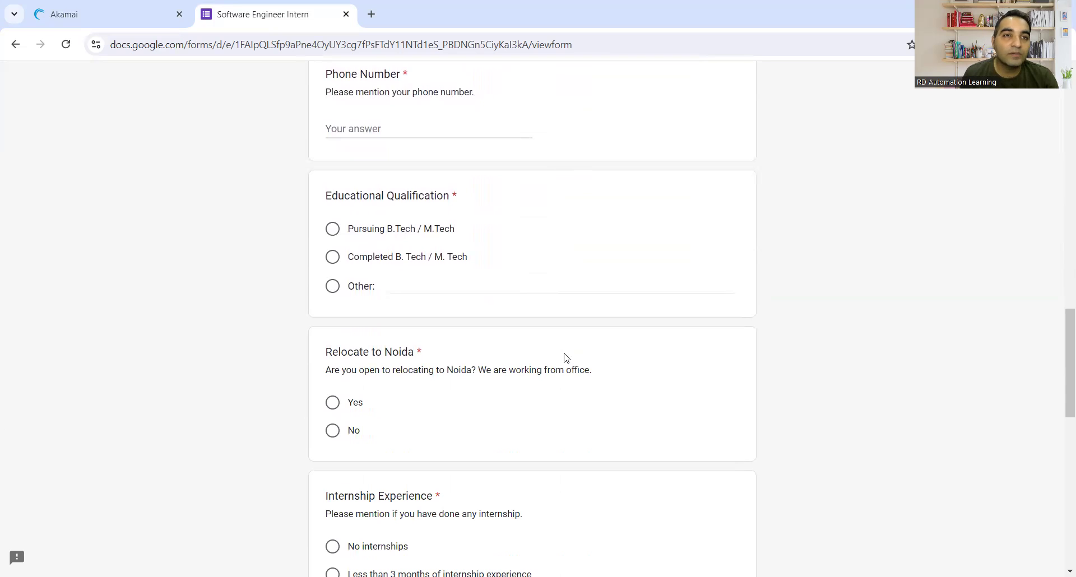
scroll(down, 3)
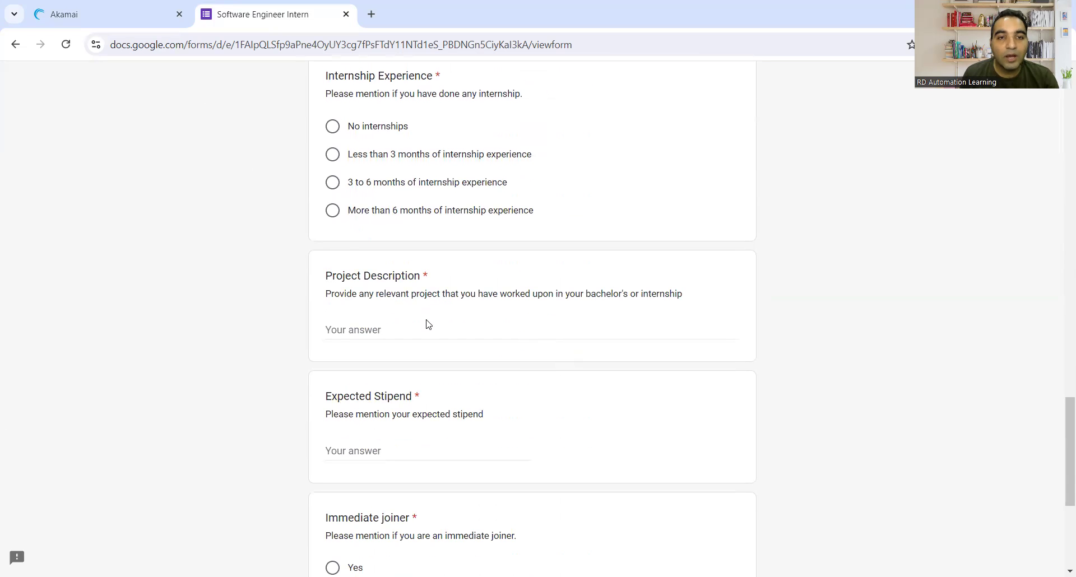
scroll(down, 3)
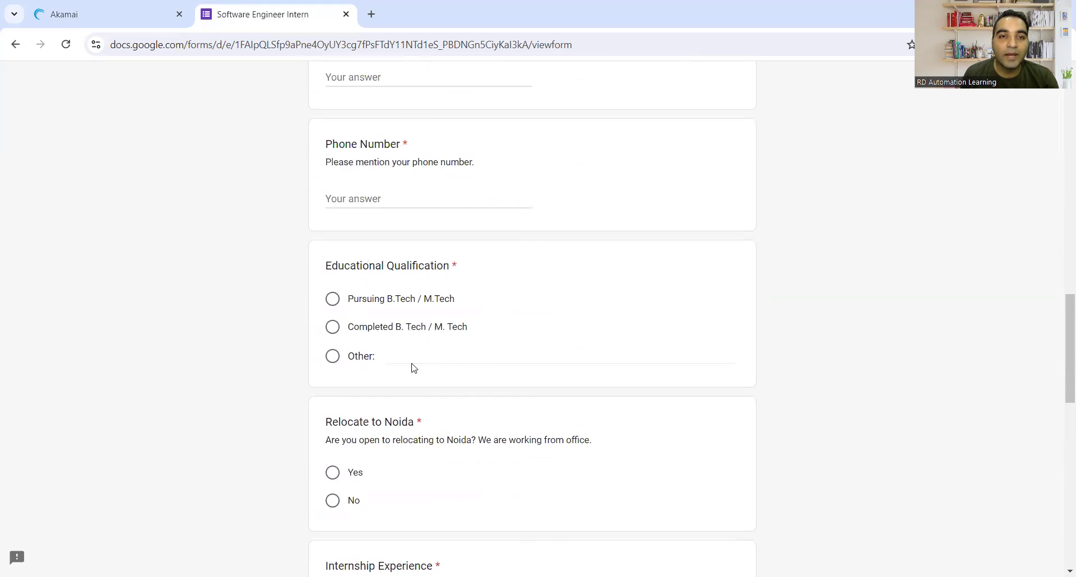
scroll(down, 3)
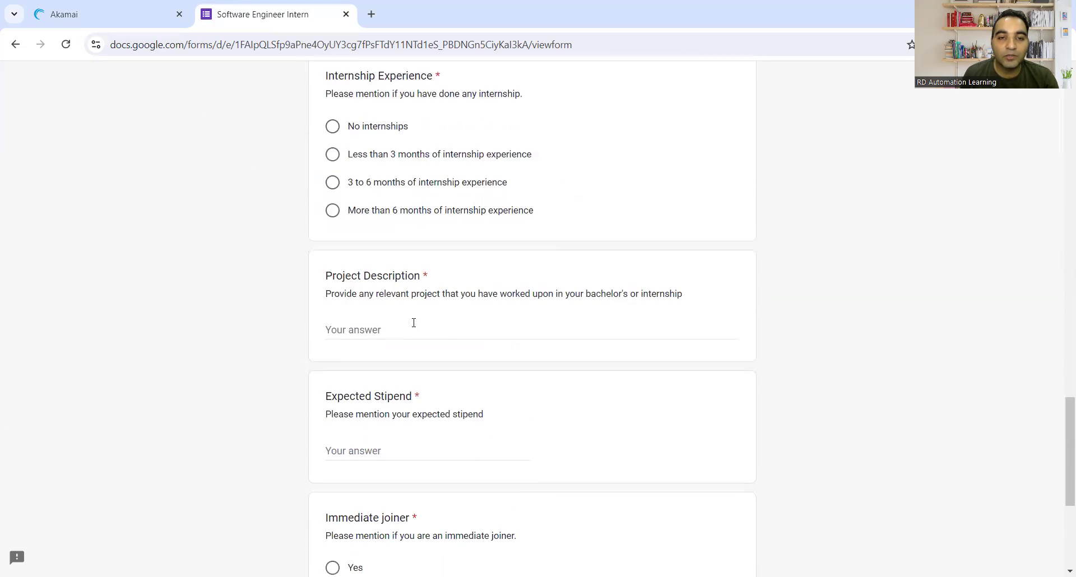
scroll(down, 3)
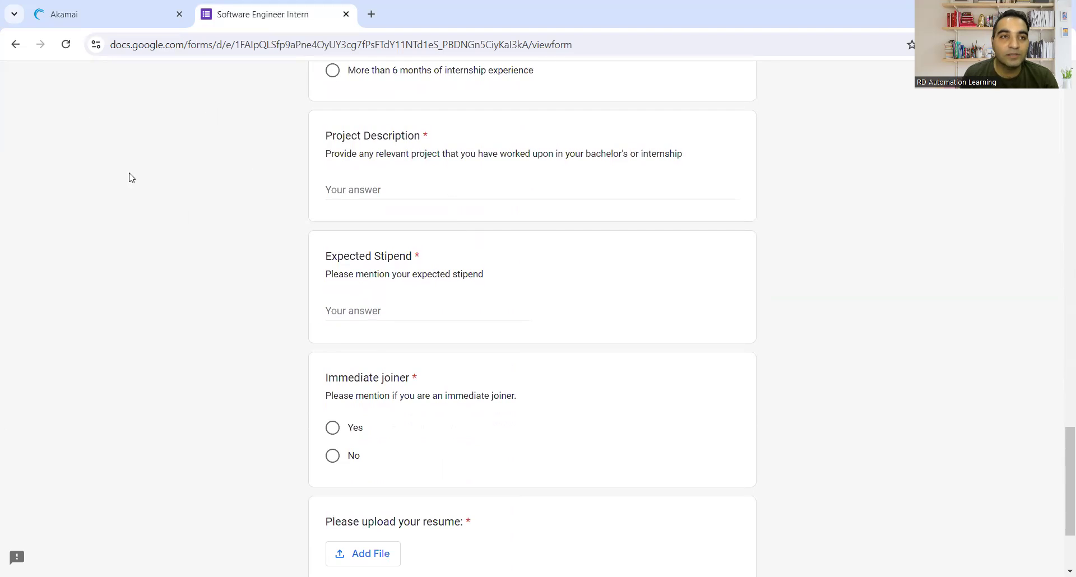
mouse_move(64, 14)
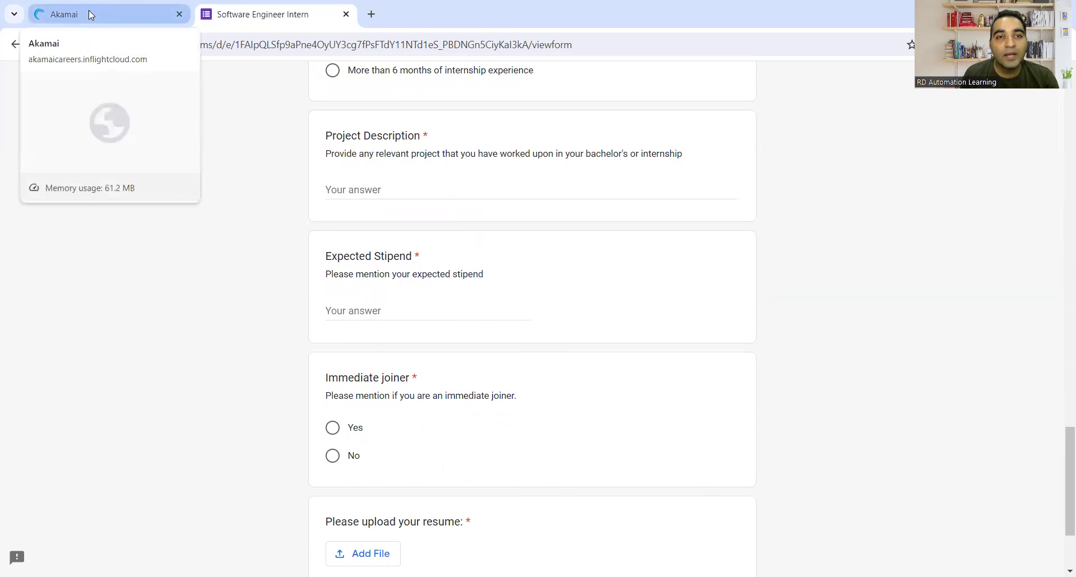
click(64, 14)
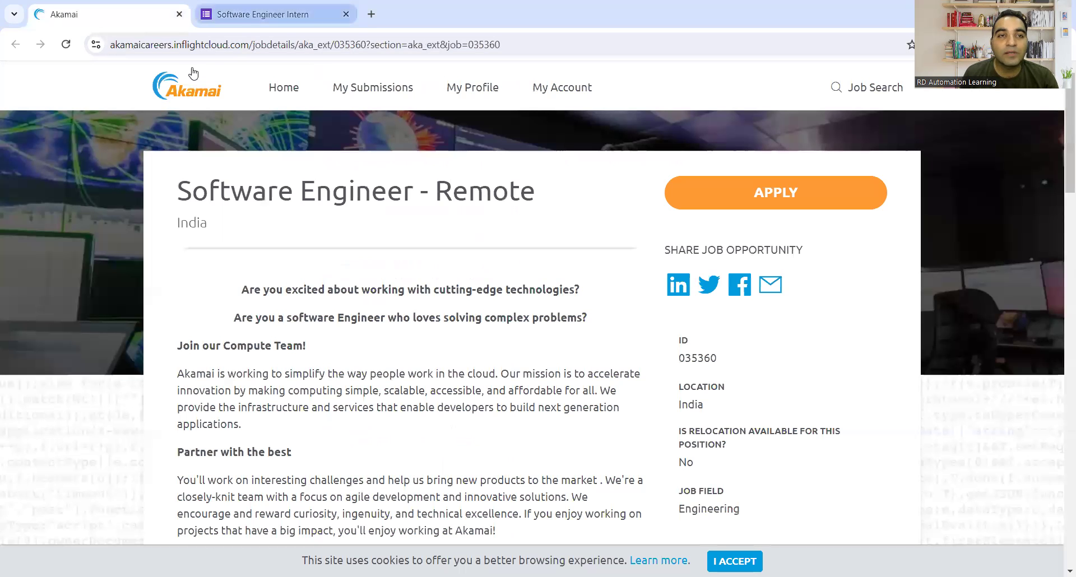